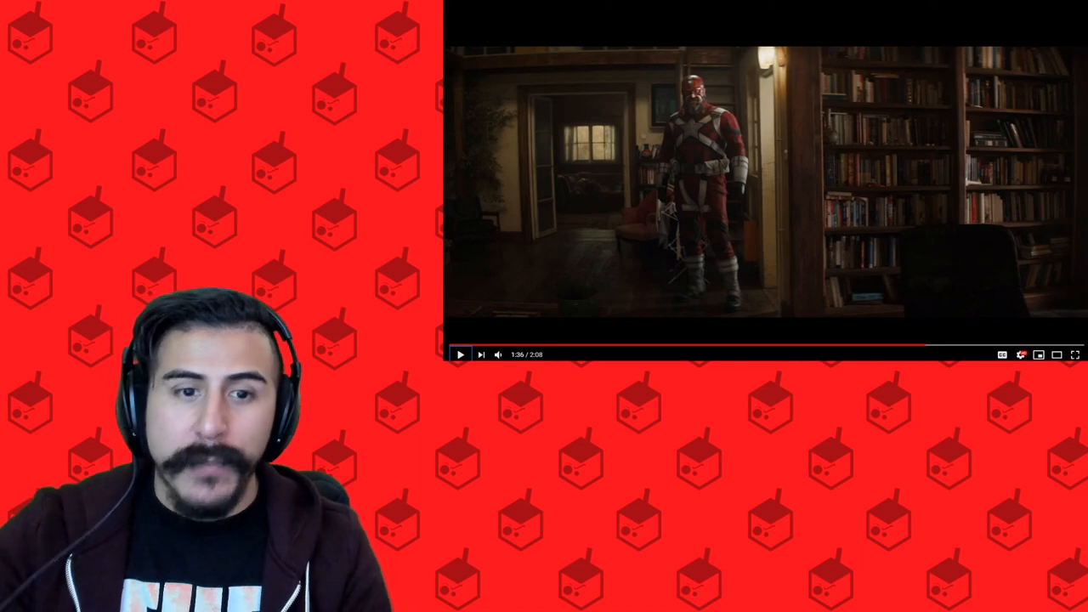
# Subscribe to the JUICEeeVLOGS channel and enable the bell for all upload notifications
pyautogui.click(459, 355)
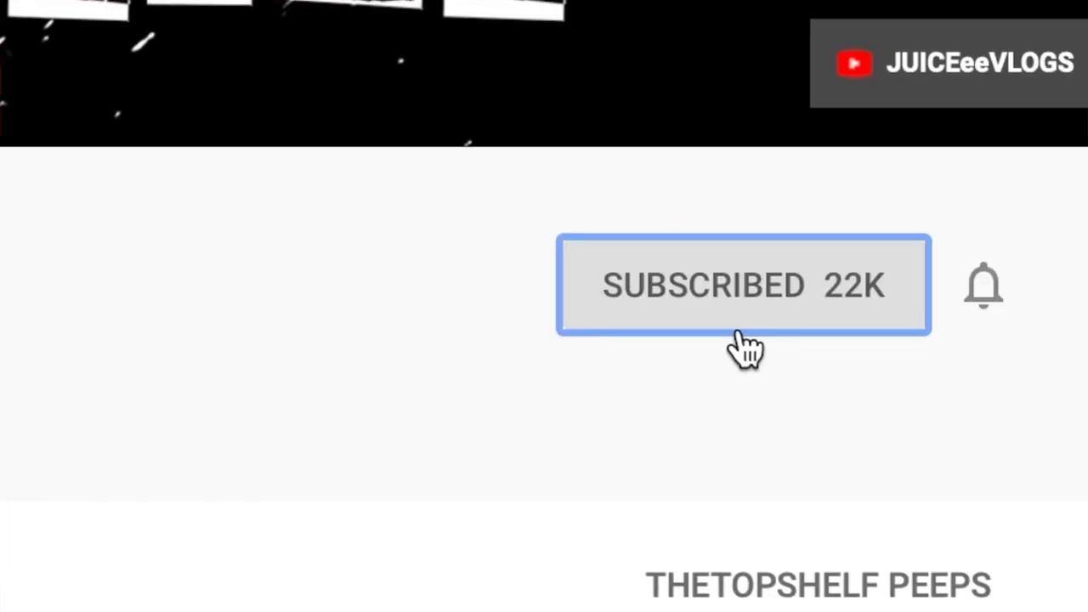
pyautogui.click(982, 285)
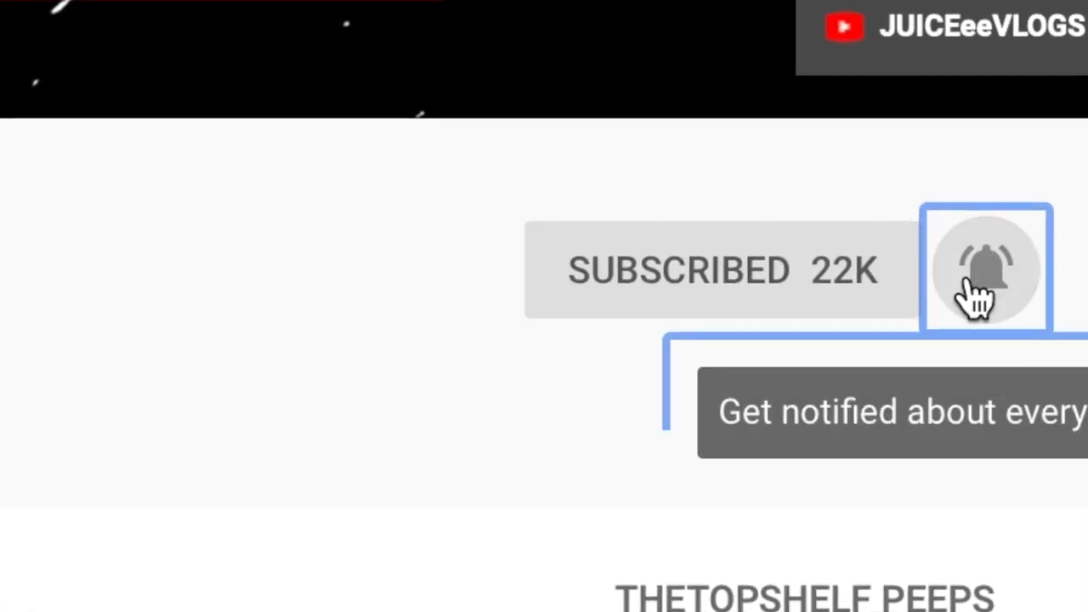